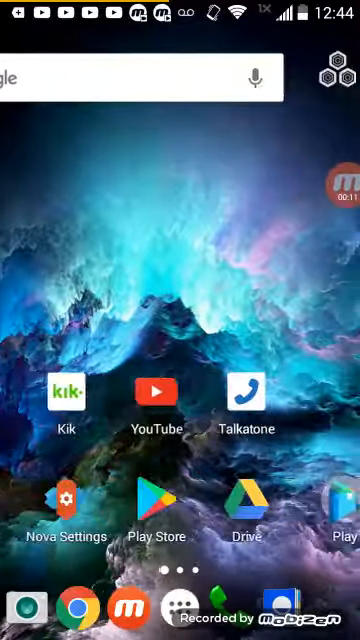
View the full Honeycomb Launcher description, then return to the Nova home screen.
scroll("left", 3)
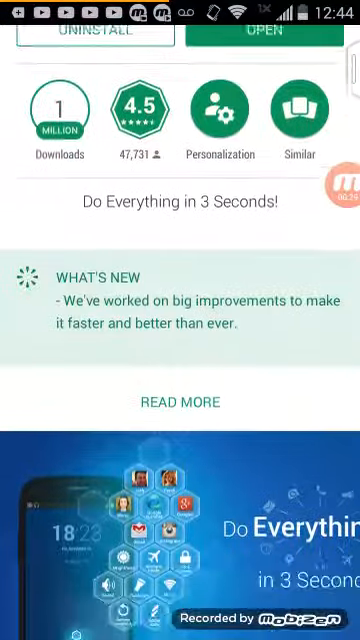
left_click(180, 400)
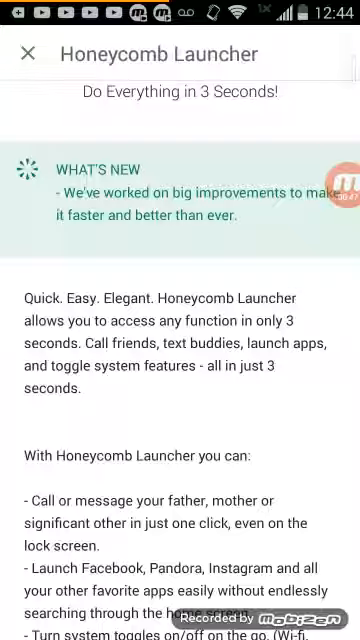
left_click(26, 52)
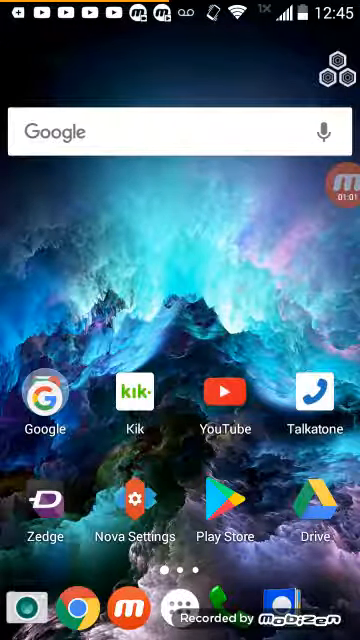
Reopen Play Store on the Honeycomb Launcher description page with its feature list.
left_click(332, 74)
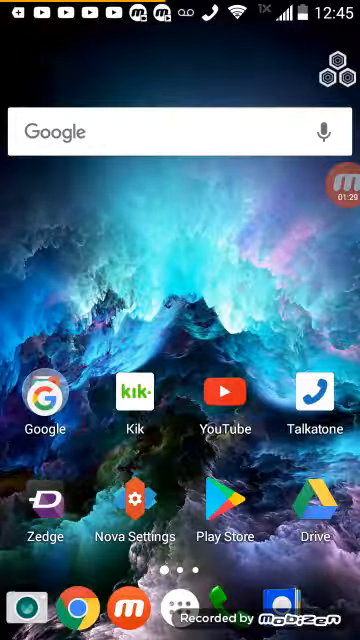
left_click(332, 76)
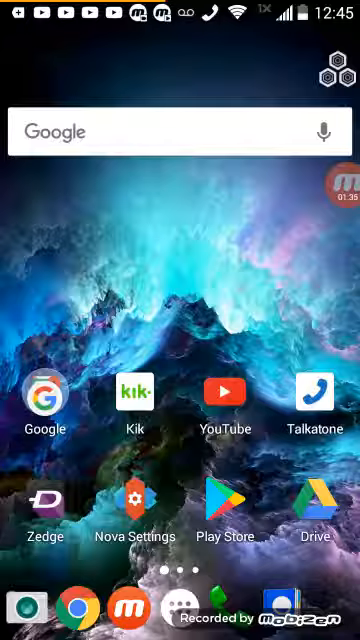
left_click(330, 76)
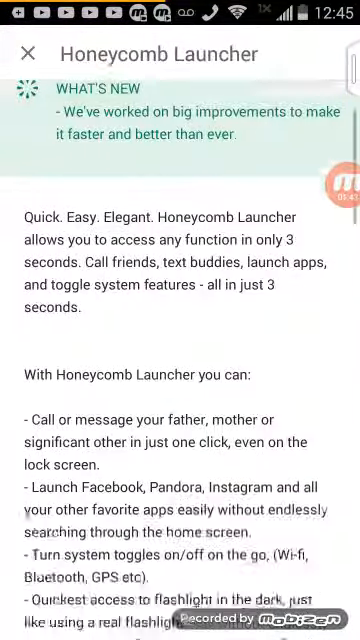
Scroll through the Honeycomb Launcher feature list and back, then switch to Clash Royale.
scroll("down", 3)
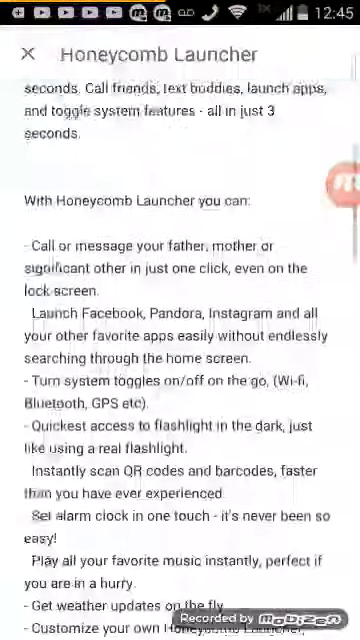
scroll("up", 3)
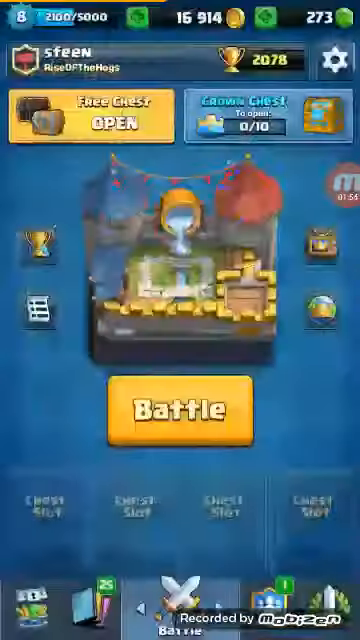
Leave Clash Royale and show the installed Smart Launcher 3 listing in Play Store.
left_click(96, 116)
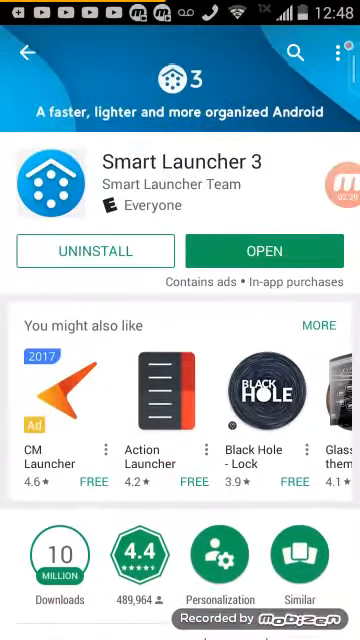
scroll("down", 3)
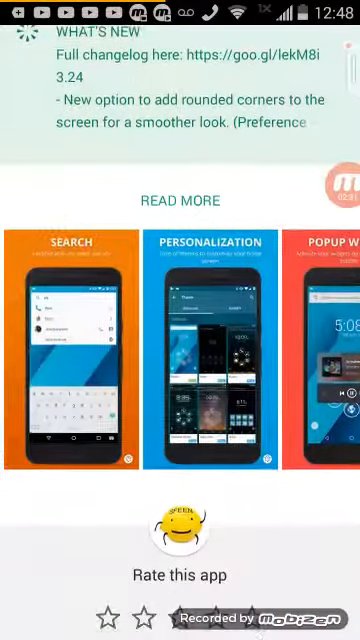
scroll("left", 3)
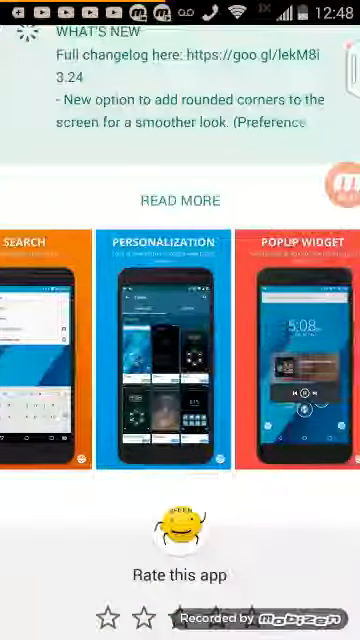
scroll("left", 3)
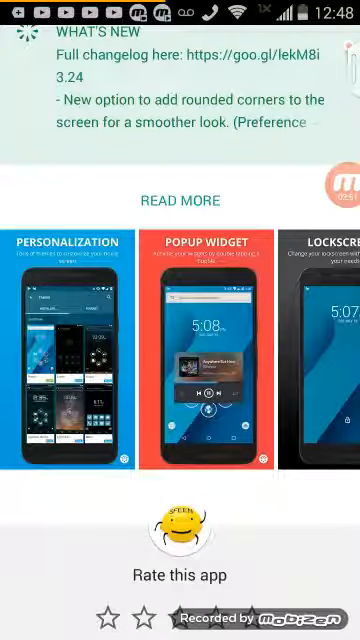
scroll("left", 3)
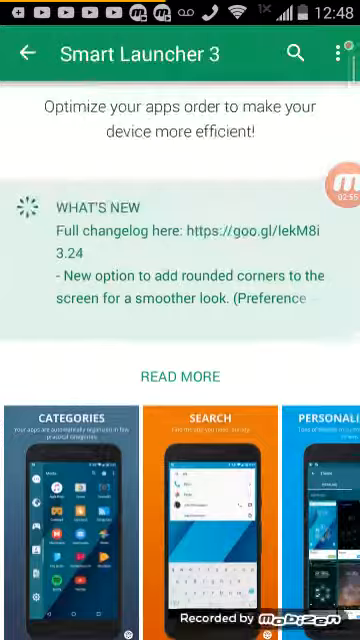
scroll("up", 3)
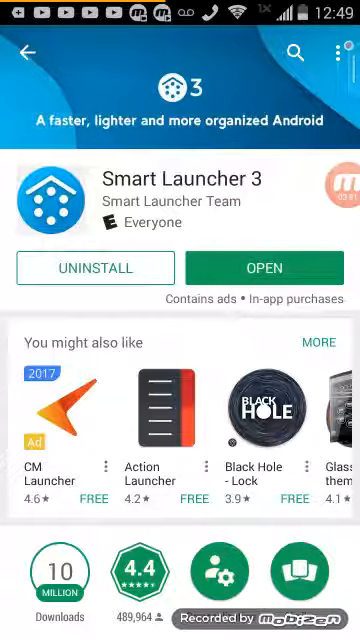
Launch Smart Launcher 3, accept its terms and finish the welcome setup into the Internet app category.
left_click(264, 268)
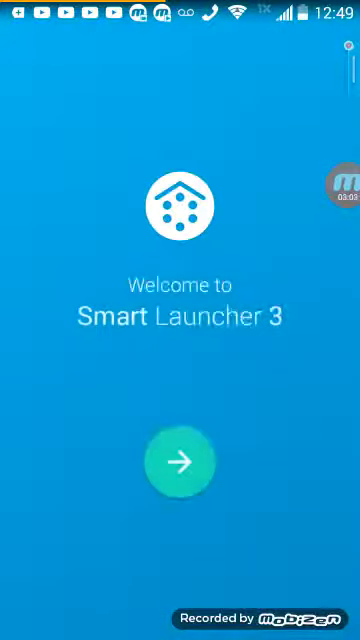
left_click(180, 460)
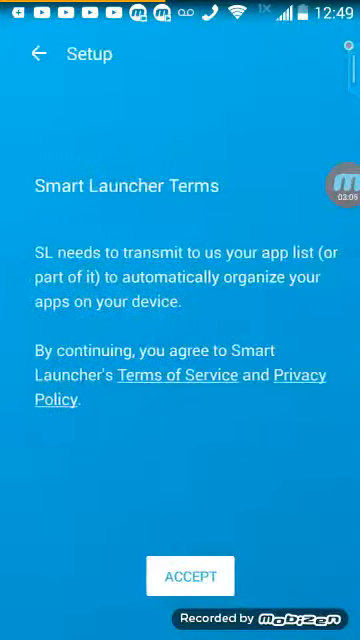
left_click(190, 576)
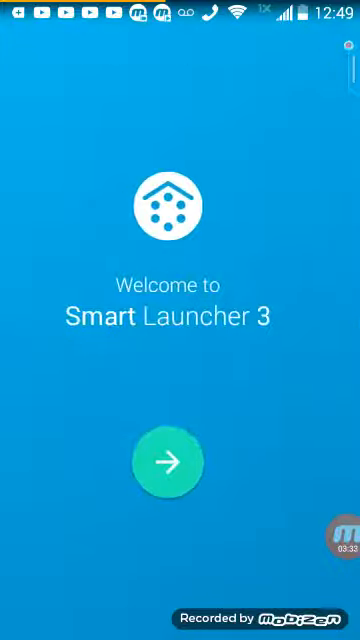
left_click(168, 460)
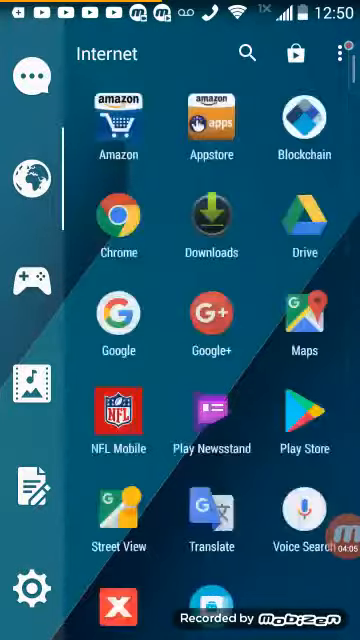
Scroll the app drawer and close it to show the clock and circular app shortcuts.
scroll("up", 3)
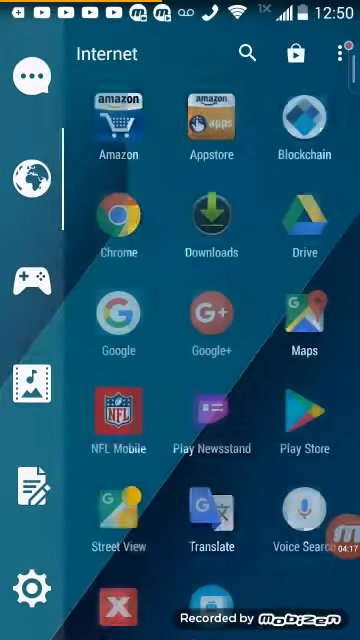
scroll("left", 3)
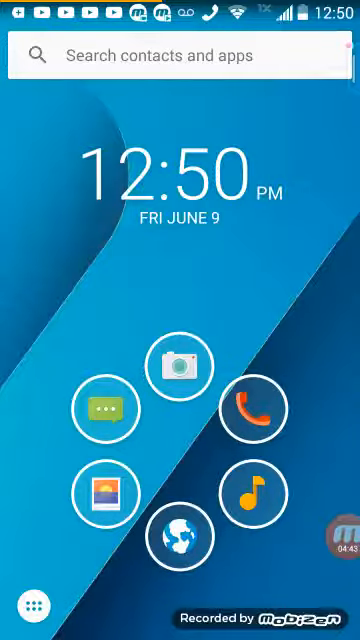
Assign Clash Royale as a Generic app to a circle bubble, then bring up home customisation options.
left_click(104, 412)
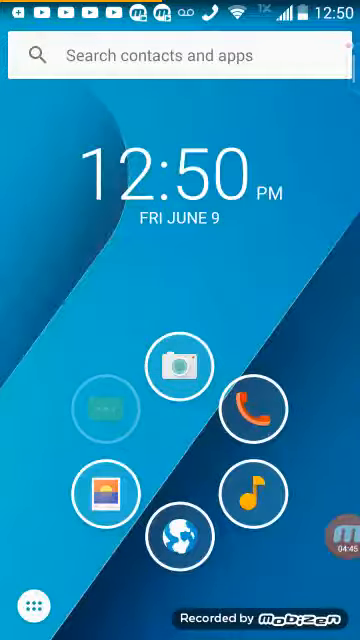
left_click(176, 536)
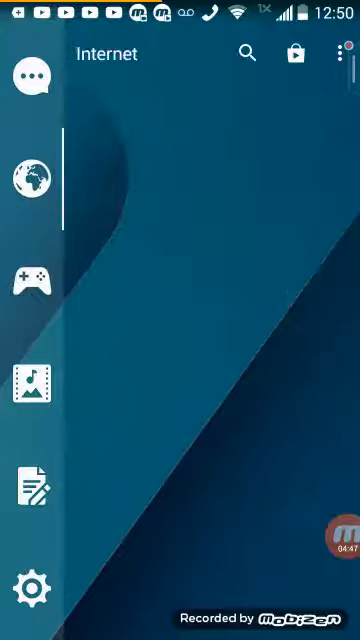
left_click(24, 276)
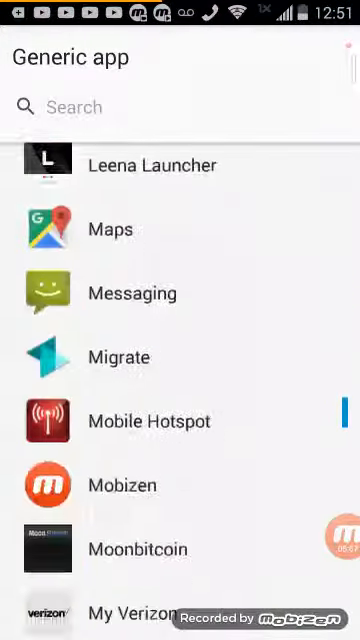
scroll("up", 3)
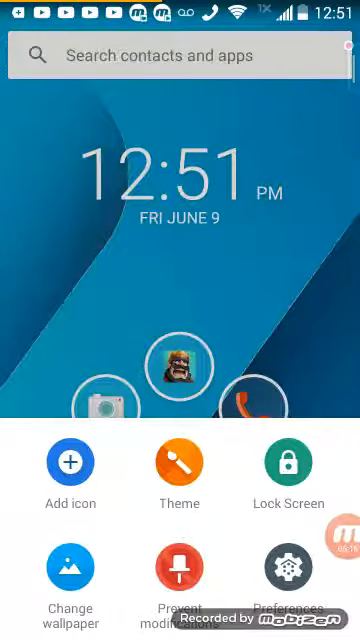
Browse the lock screen theme Market and return to the home screen.
left_click(288, 478)
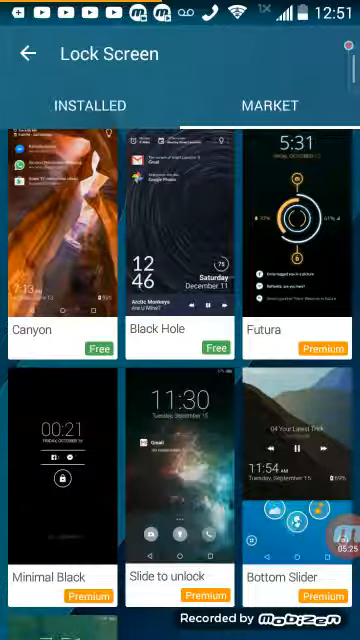
left_click(90, 104)
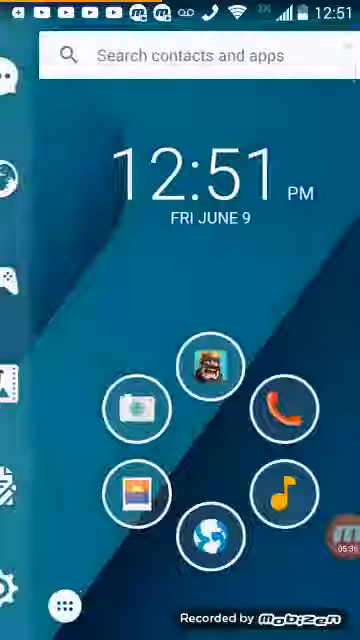
Reopen the app drawer, view Utility, then Games listing Clash Royale, Ingress, Moonbitcoin and Play Games.
left_click(20, 280)
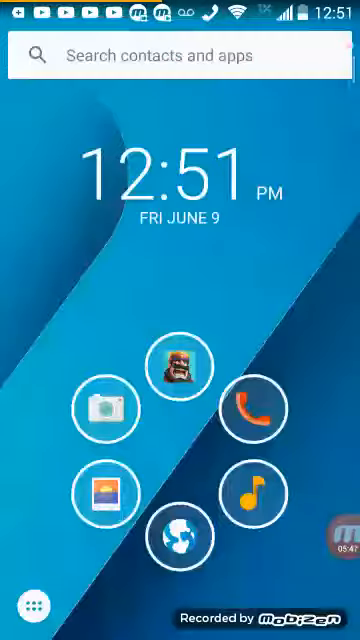
left_click(180, 56)
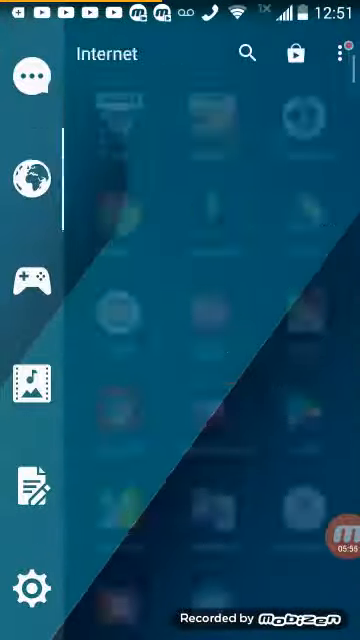
left_click(30, 500)
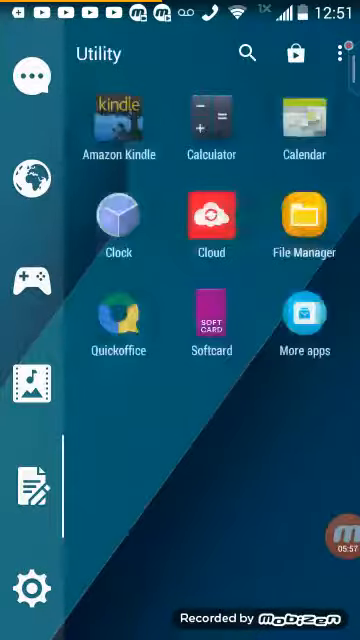
left_click(36, 280)
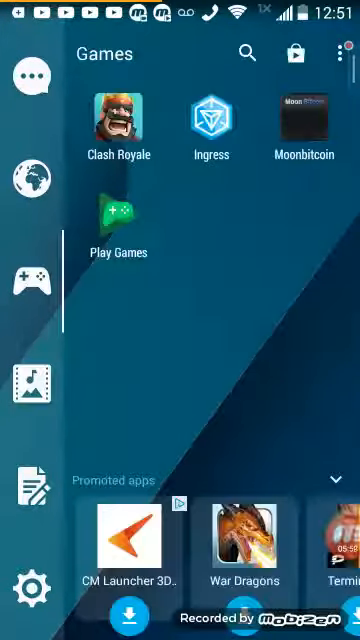